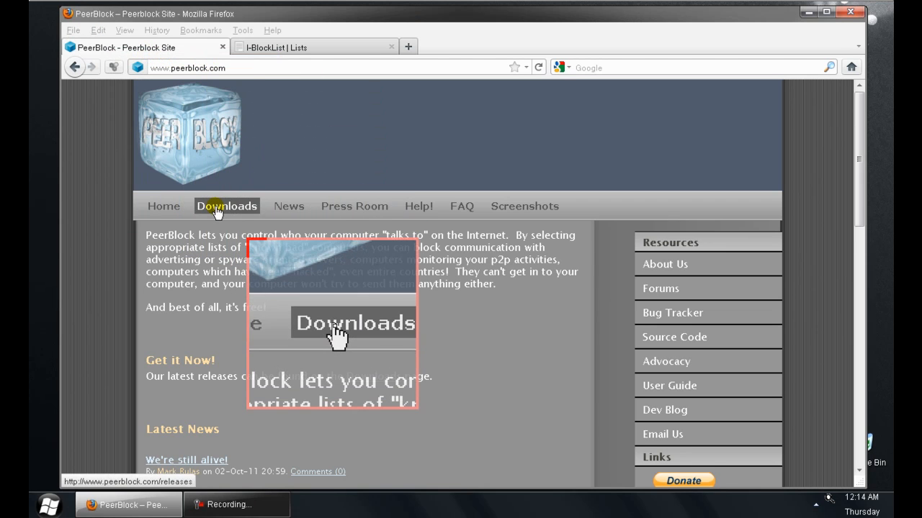
Step: Open the PeerBlock downloads page on peerblock.com to get the 1.1 installer
{"action": "left_click", "coordinate": [226, 206]}
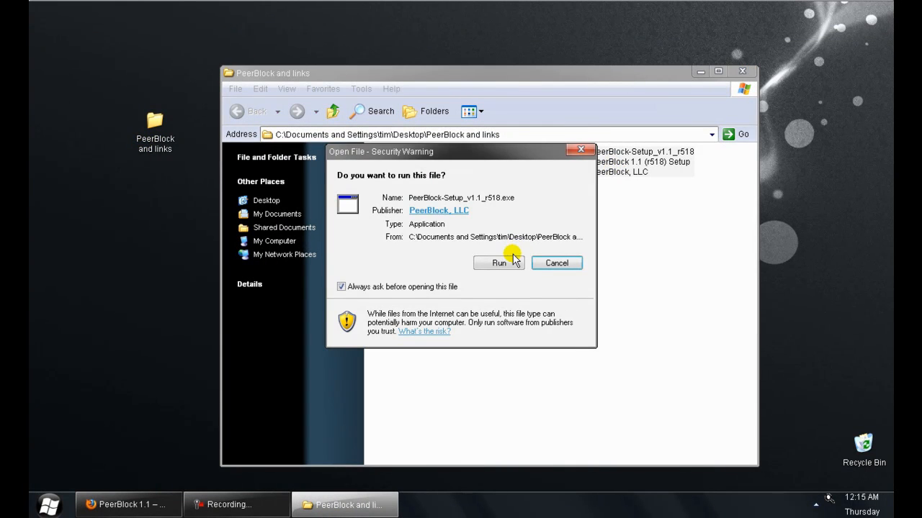
Step: Run setup, accept the license and install PeerBlock 1.1 with default folder and tasks
{"action": "left_click", "coordinate": [498, 262]}
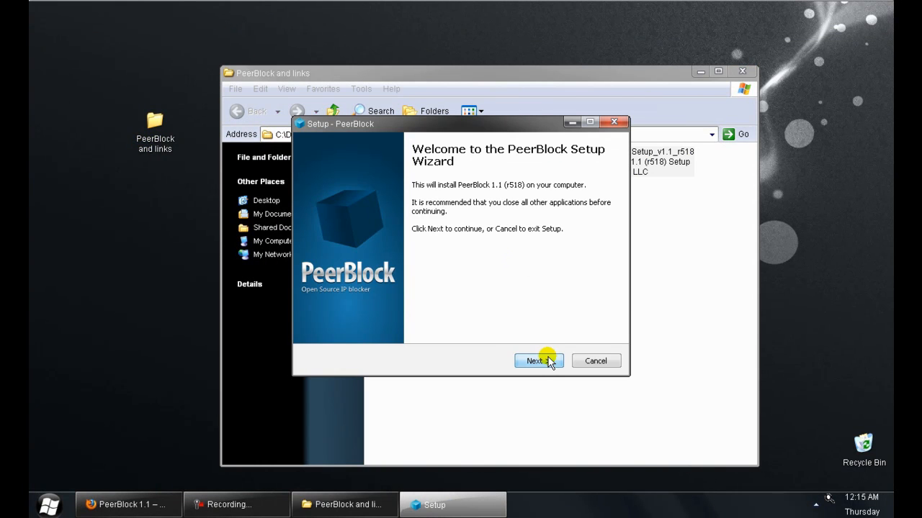
{"action": "left_click", "coordinate": [539, 361]}
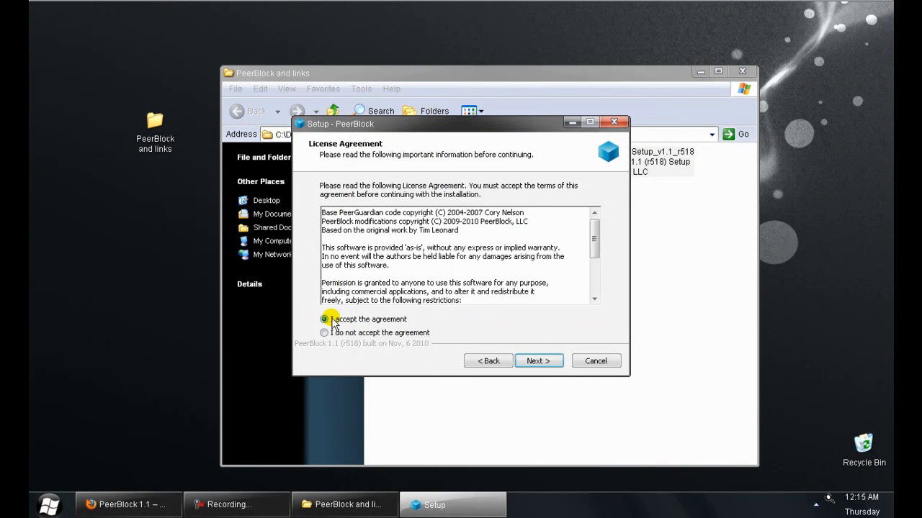
{"action": "left_click", "coordinate": [539, 360]}
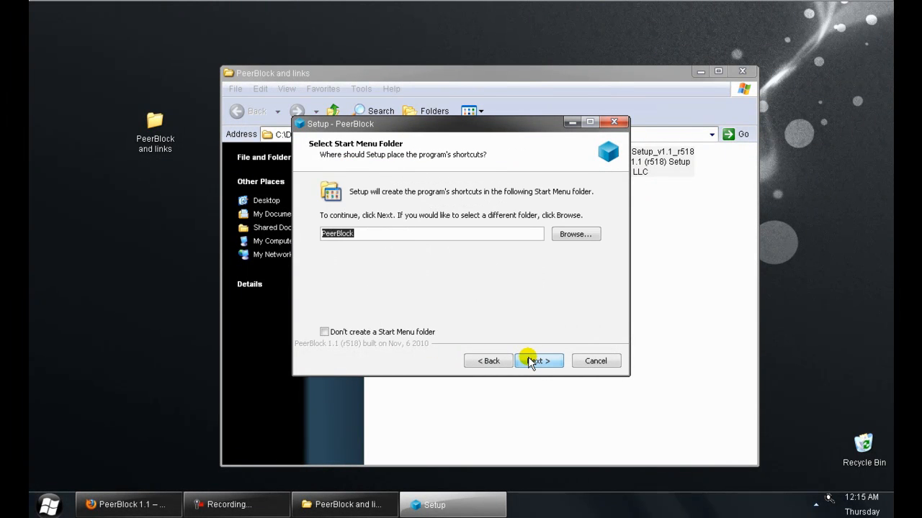
{"action": "left_click", "coordinate": [538, 361]}
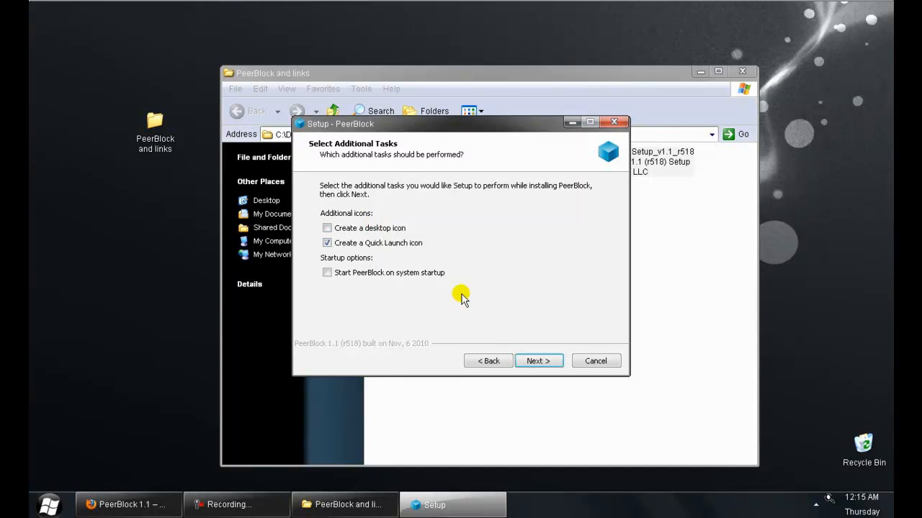
{"action": "left_click", "coordinate": [538, 361]}
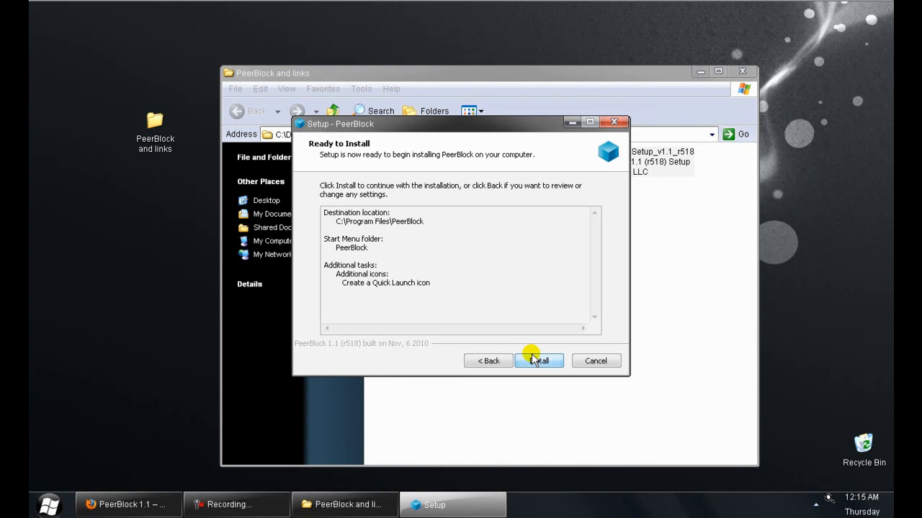
{"action": "left_click", "coordinate": [538, 361]}
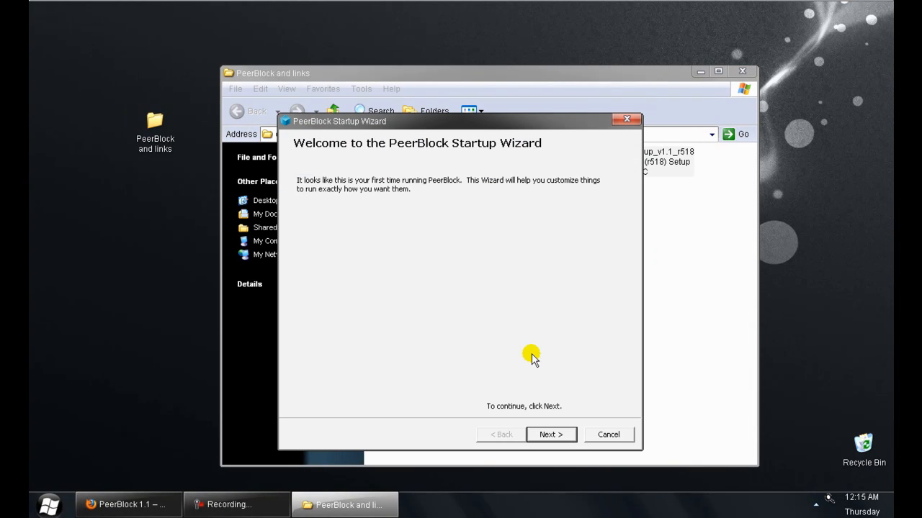
Step: In the Startup Wizard, enable the P2P, Ads, Spyware and Educational blocklists
{"action": "left_click", "coordinate": [552, 434]}
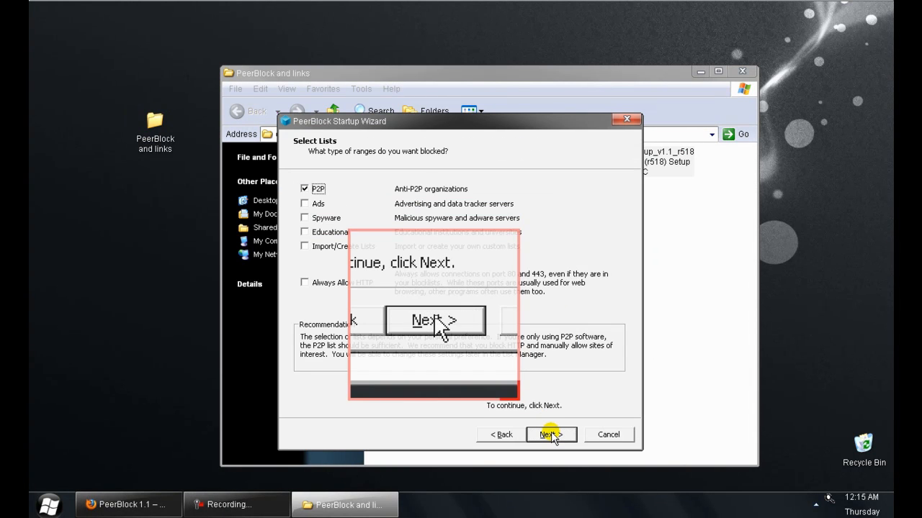
{"action": "left_click", "coordinate": [304, 203]}
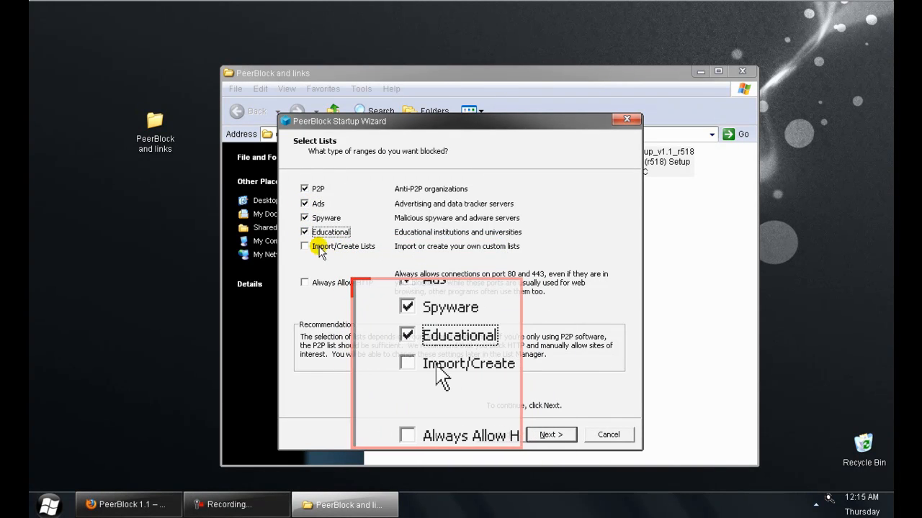
{"action": "left_click", "coordinate": [551, 434]}
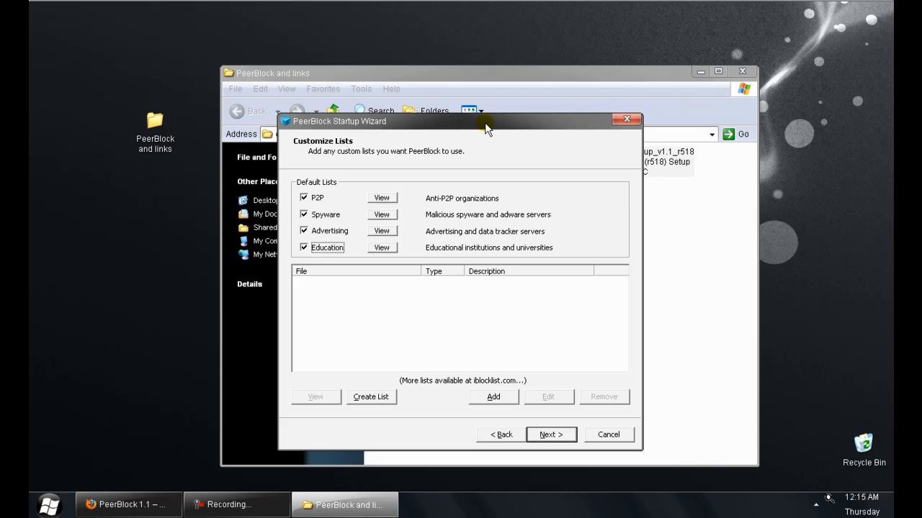
Step: Add the iblocklist dshield URL as a custom Block list in the wizard
{"action": "left_click_drag", "start_coordinate": [486, 120], "coordinate": [426, 64]}
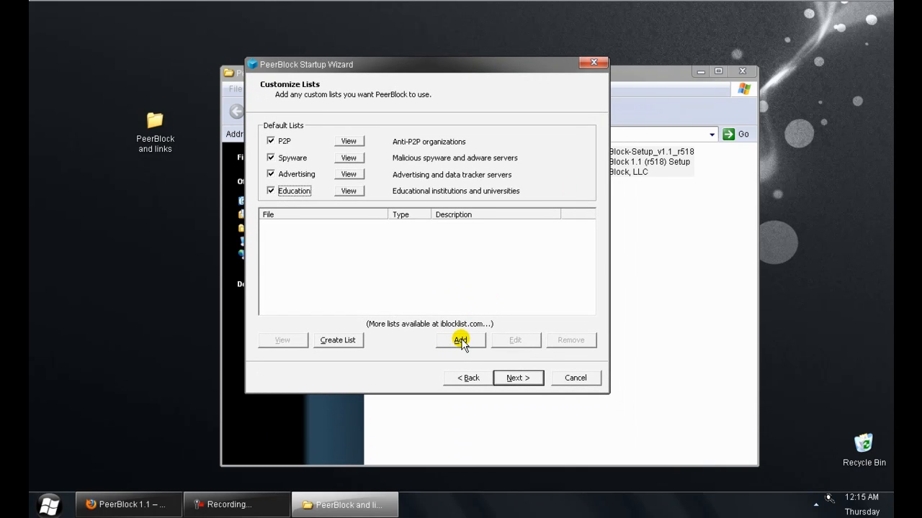
{"action": "left_click", "coordinate": [459, 340]}
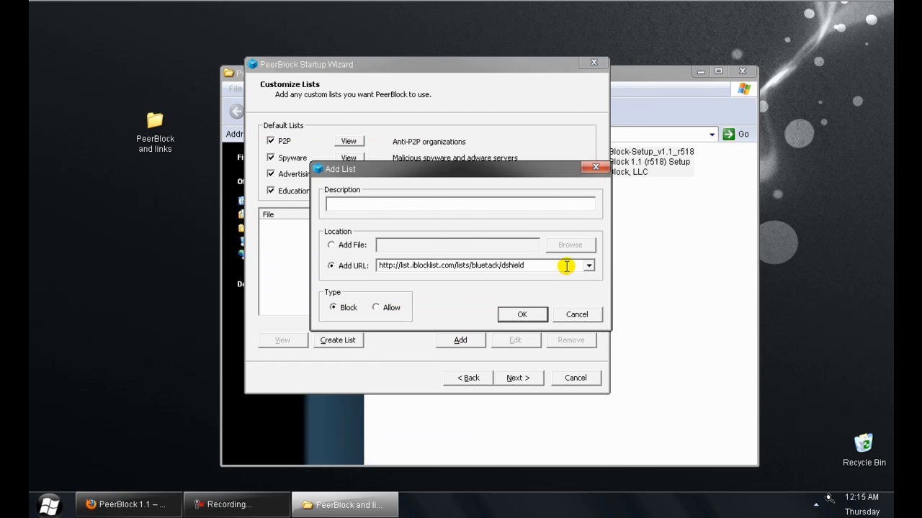
{"action": "left_click", "coordinate": [588, 266]}
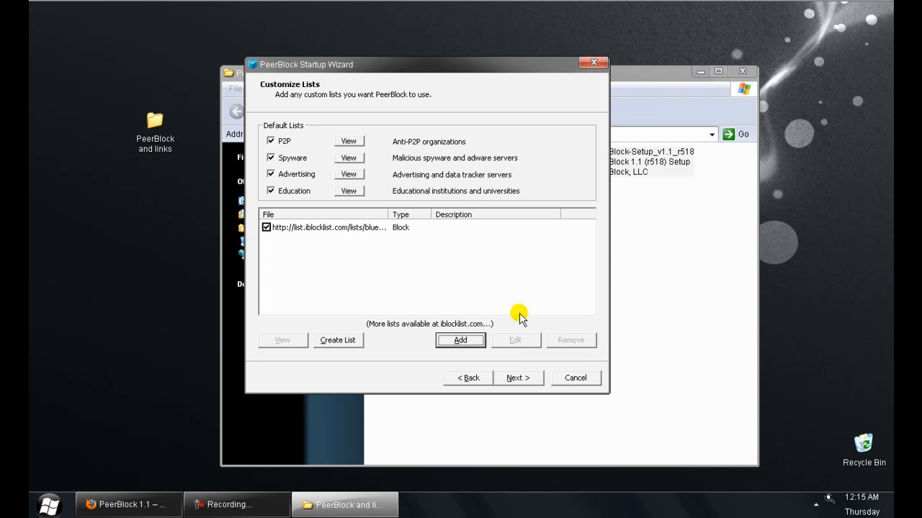
{"action": "left_click", "coordinate": [459, 340]}
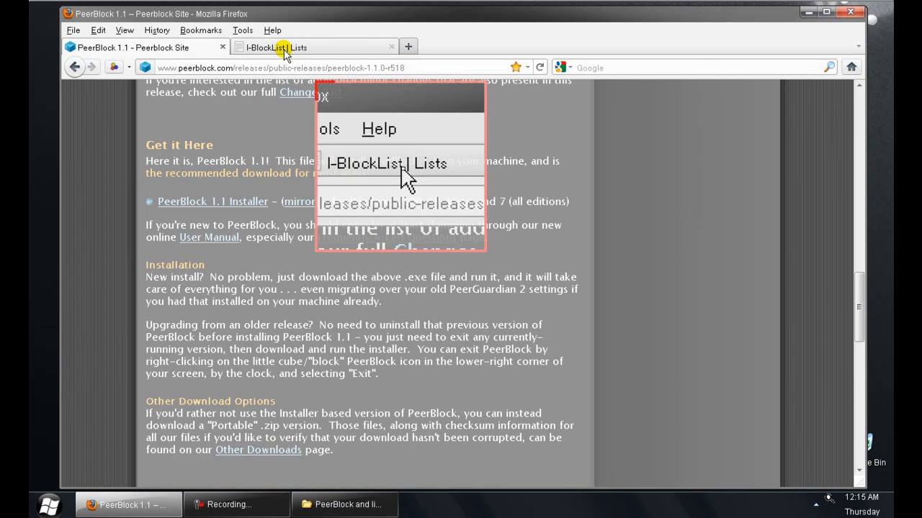
Step: Browse the I-BlockList Lists page table of blocklists and their update URLs
{"action": "left_click", "coordinate": [301, 48]}
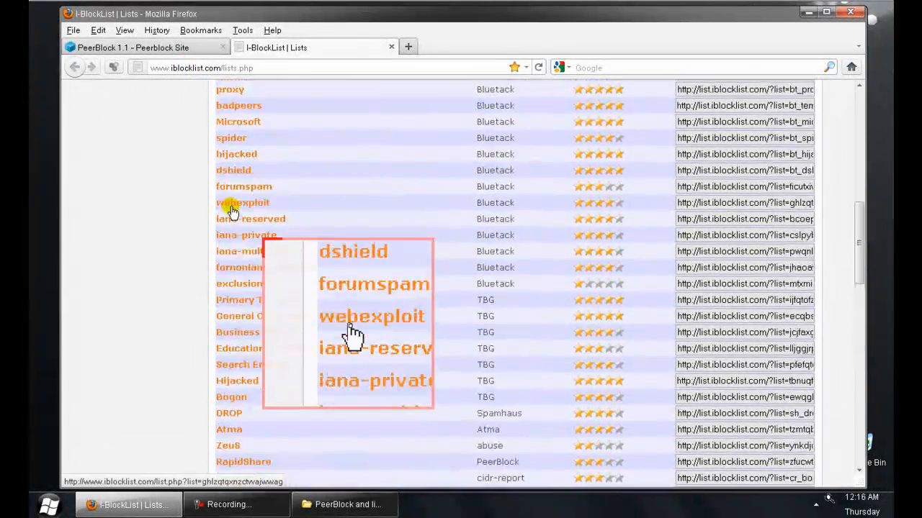
{"action": "scroll", "scroll_direction": "down", "scroll_amount": 3}
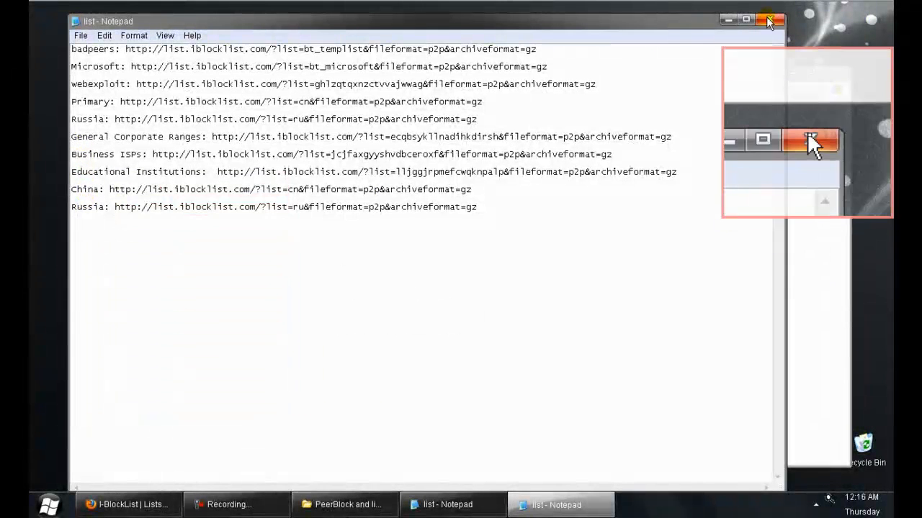
Step: Close the duplicate Notepad and add more iblocklist URLs as custom Block lists
{"action": "left_click", "coordinate": [771, 20]}
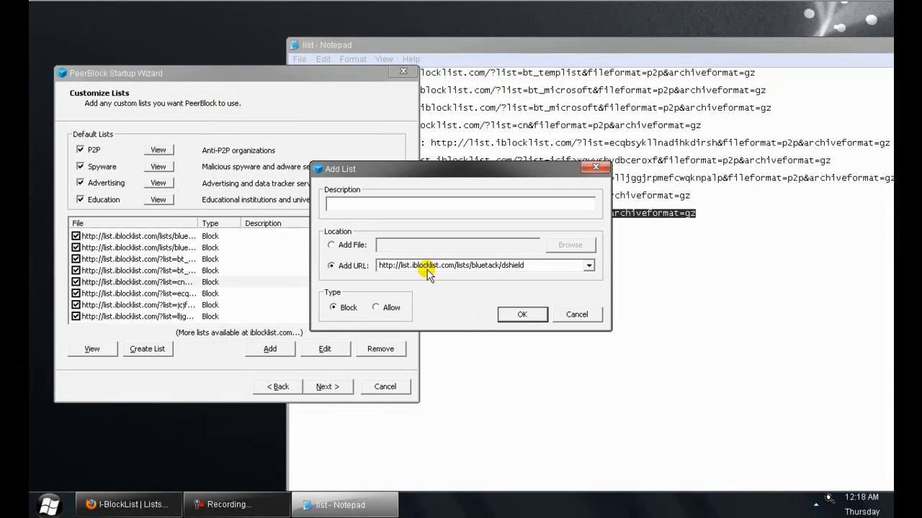
{"action": "left_click", "coordinate": [522, 315]}
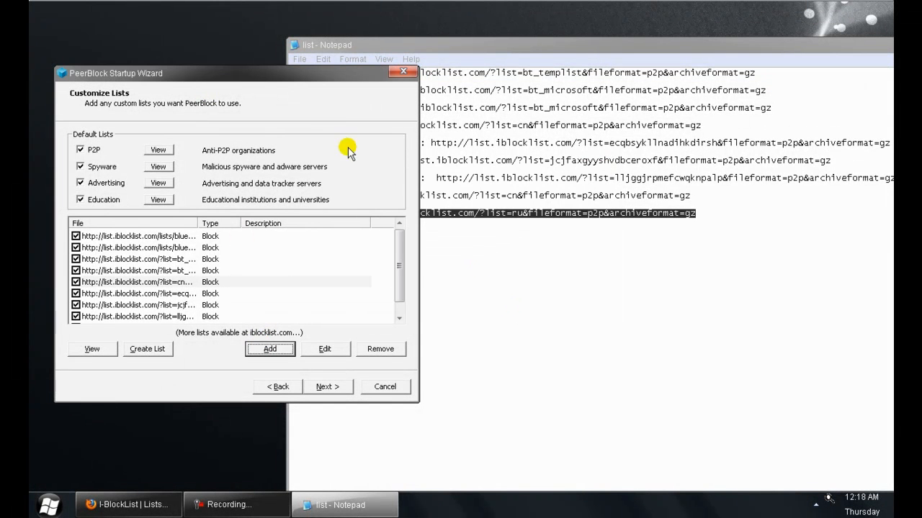
{"action": "left_click", "coordinate": [327, 386]}
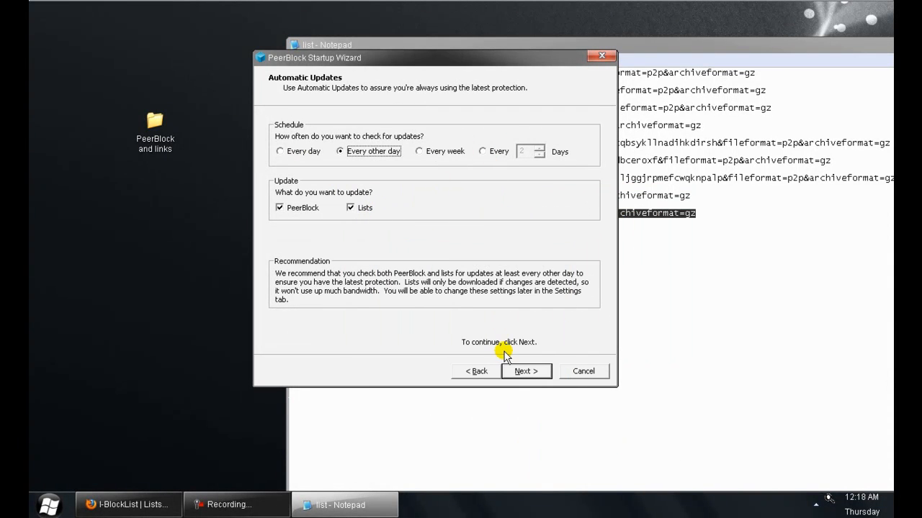
Step: Keep 'Every other day' updates for PeerBlock and lists, and finish the wizard
{"action": "left_click", "coordinate": [527, 371]}
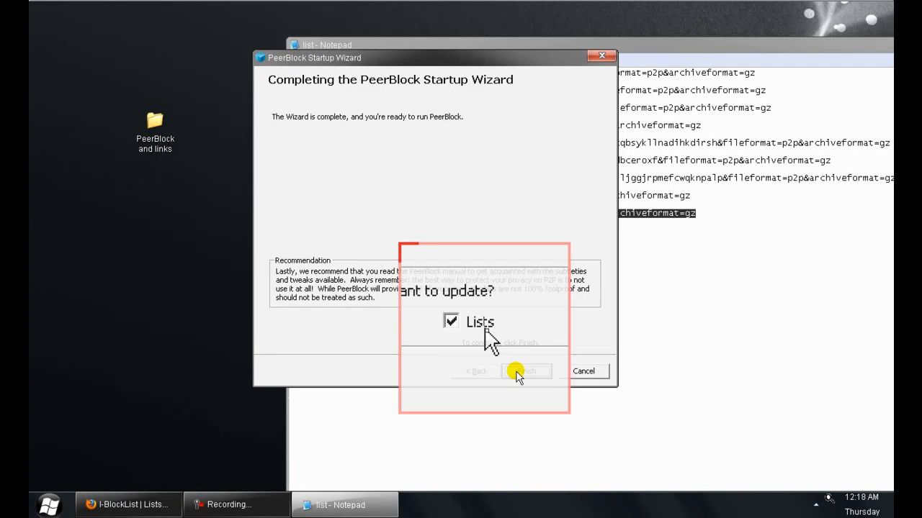
{"action": "left_click", "coordinate": [525, 371]}
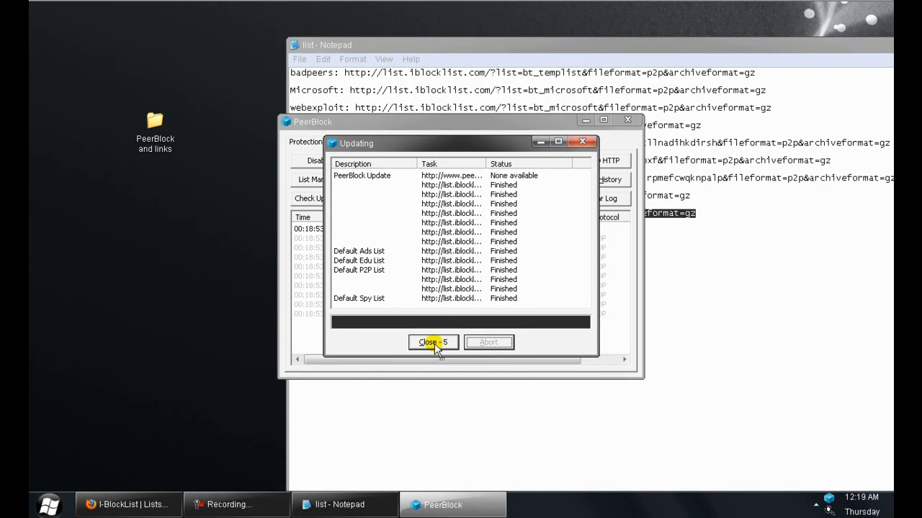
Step: Close the finished Updating dialog to show 13 lists blocking about 2.26 billion IPs
{"action": "left_click", "coordinate": [432, 342]}
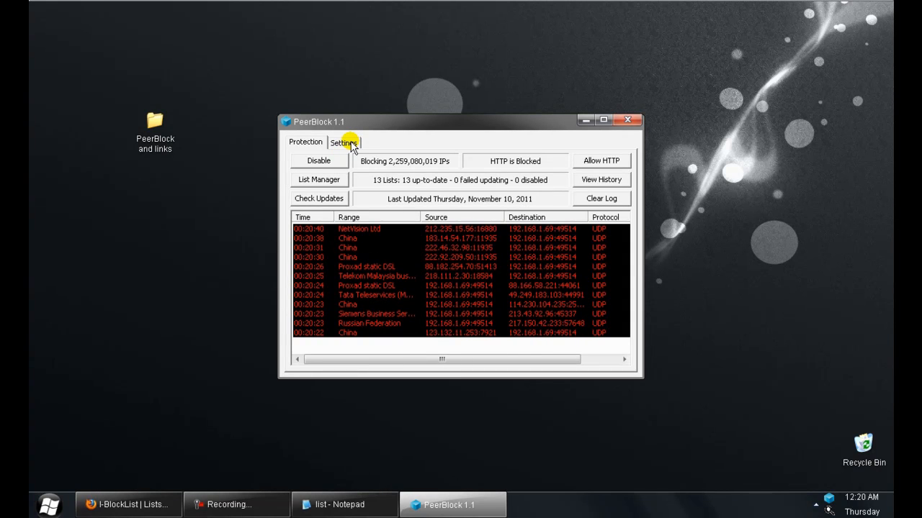
Step: Untick 'Blink tray icon' in Settings and save the change
{"action": "left_click", "coordinate": [343, 142]}
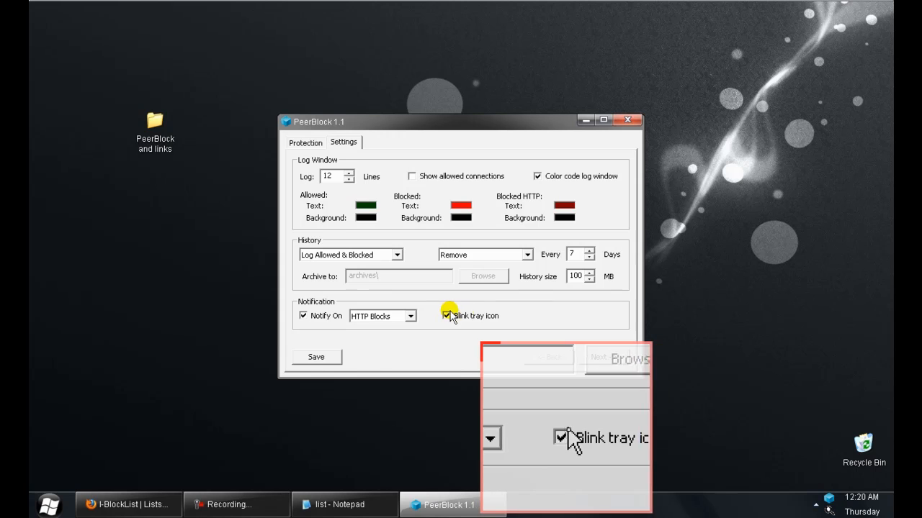
{"action": "left_click", "coordinate": [446, 316]}
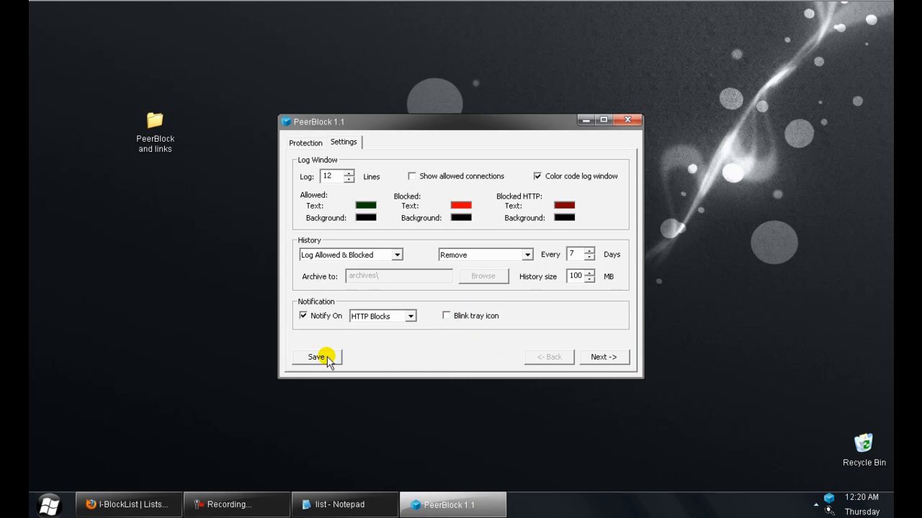
{"action": "left_click", "coordinate": [305, 142]}
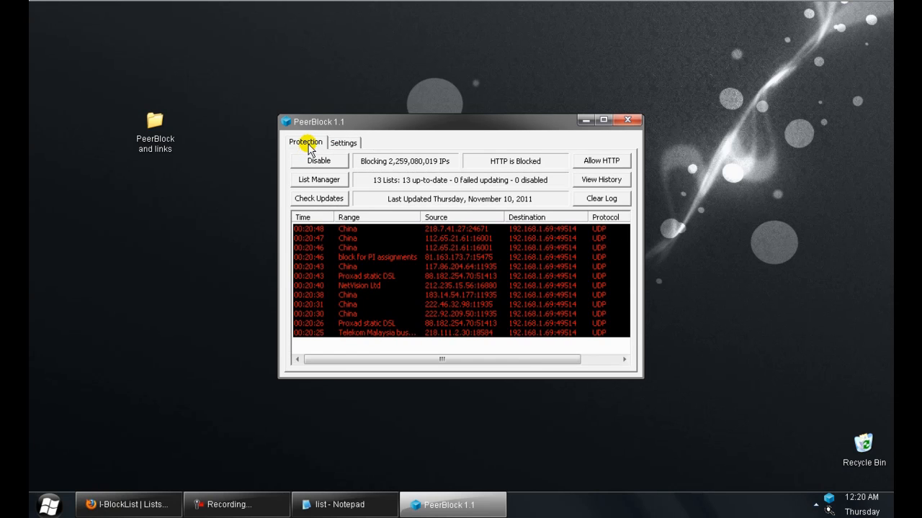